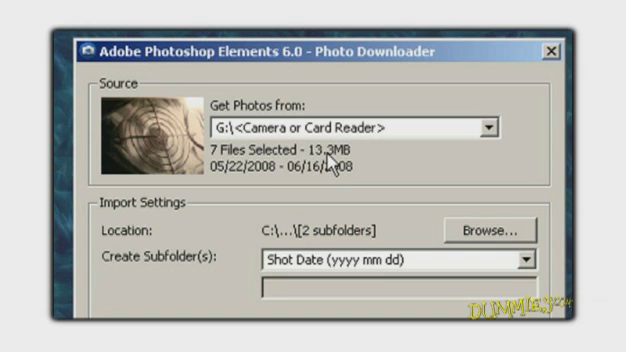
- Import the memory card's seven pictures into Photo Gallery with the tag AroundTheHouse
scroll("down", 3)
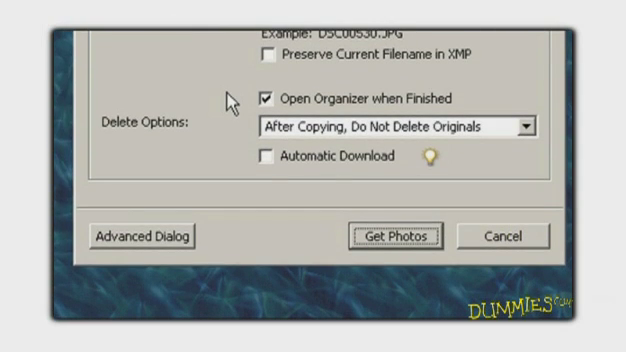
mouse_move(237, 227)
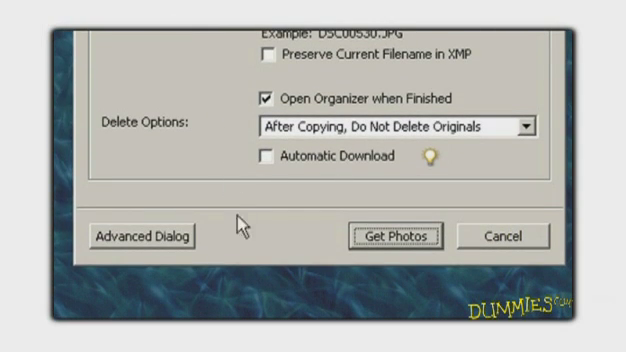
left_click(391, 236)
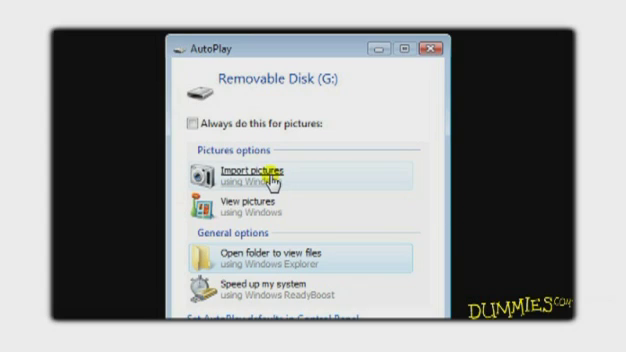
left_click(245, 175)
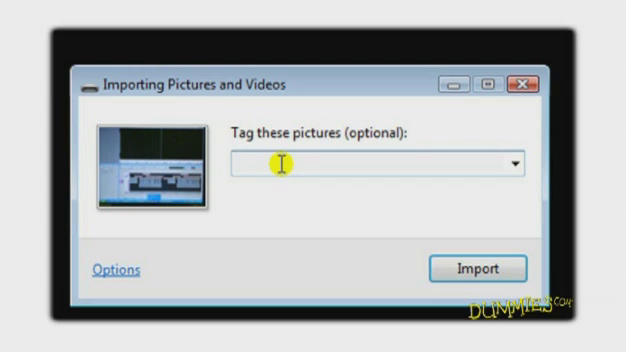
type("AroundT")
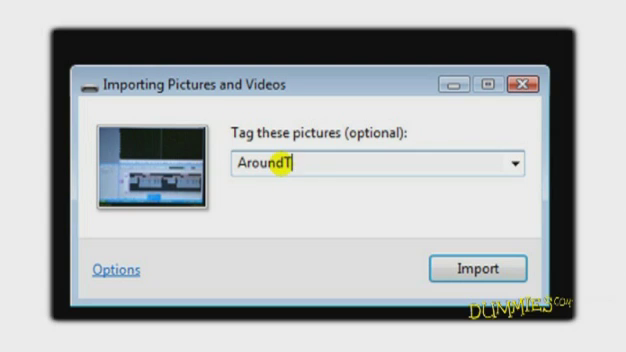
type("heHouse")
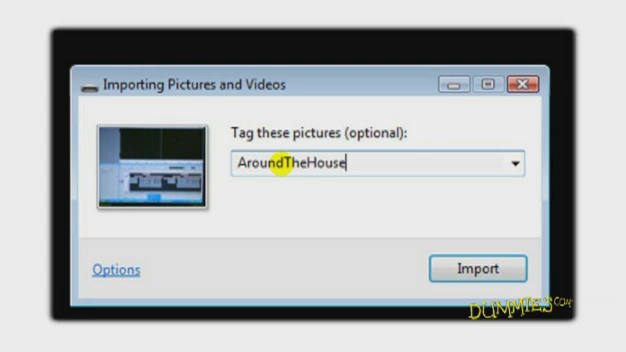
left_click(477, 268)
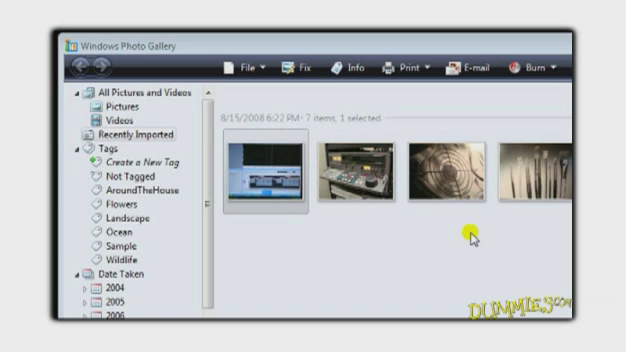
mouse_move(378, 221)
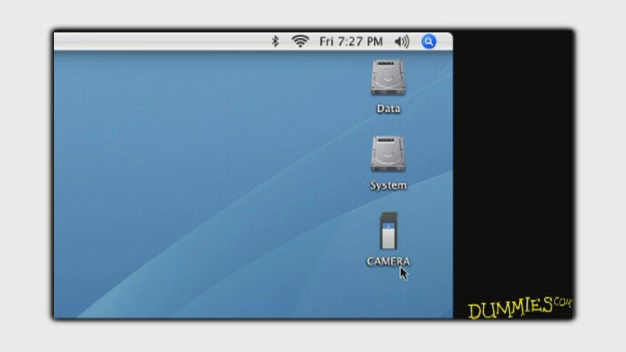
- Open the CAMERA card's DCIM > 101MSDCF folder containing the eight photos
left_click(389, 232)
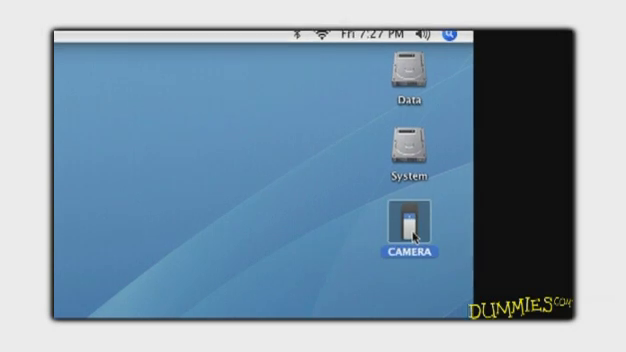
double_click(405, 228)
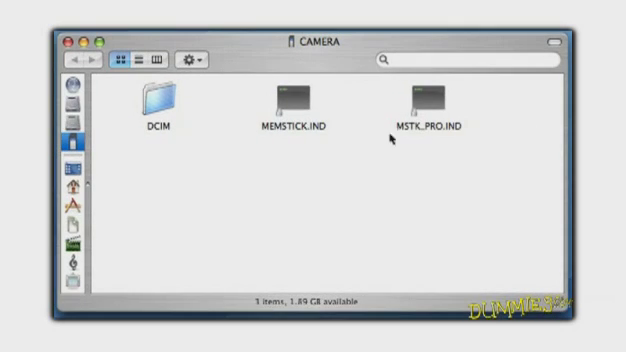
double_click(147, 97)
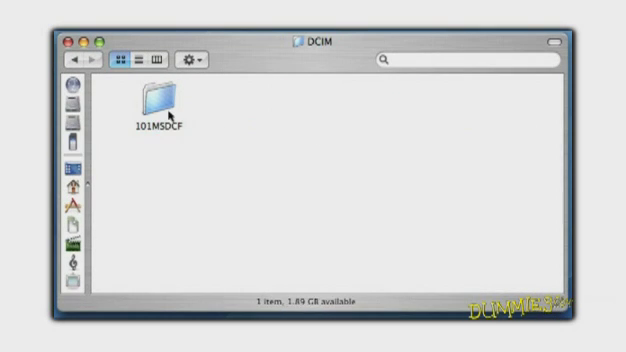
double_click(153, 96)
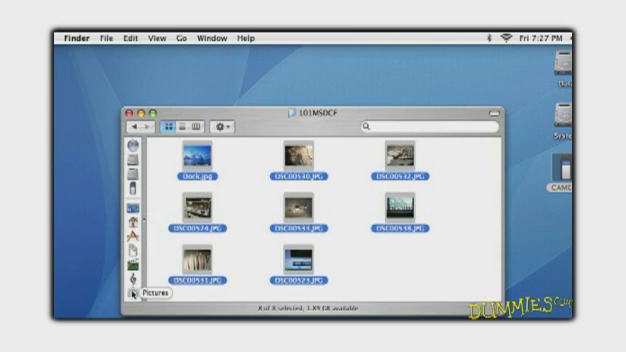
- Paste the copied eight photos into the Pictures folder
left_click(152, 293)
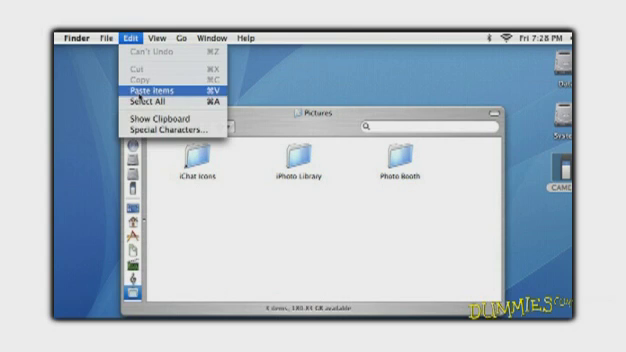
left_click(151, 90)
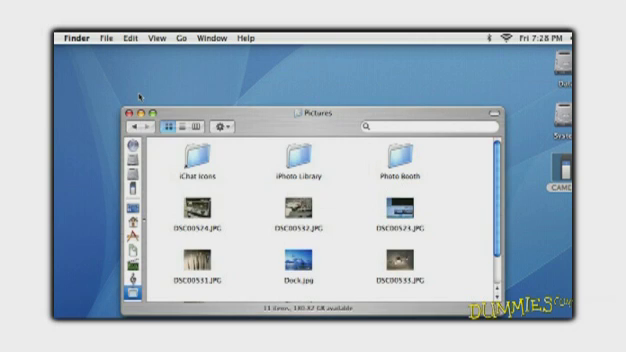
left_click(128, 113)
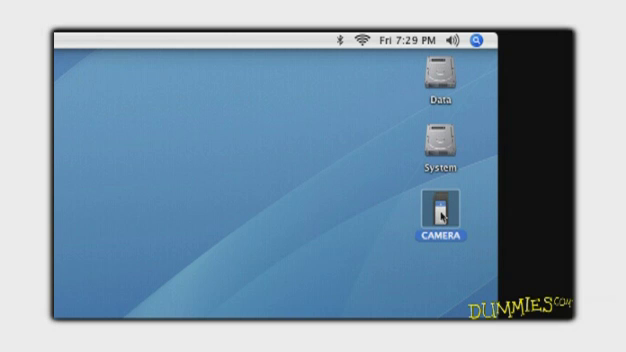
- Move all eight photos from CAMERA's 101MSDCF folder to the Trash and empty it
double_click(440, 210)
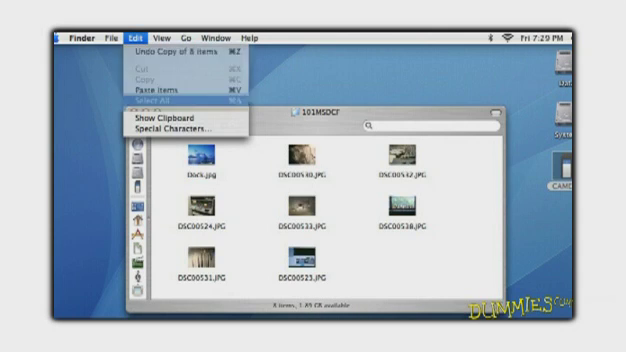
left_click(115, 8)
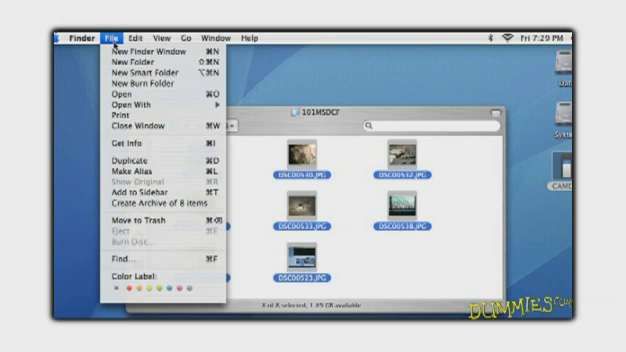
mouse_move(133, 215)
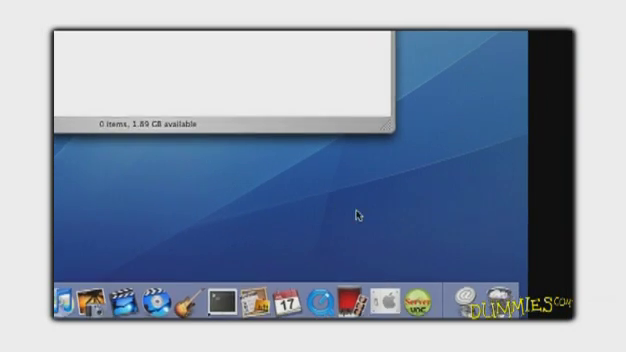
right_click(495, 297)
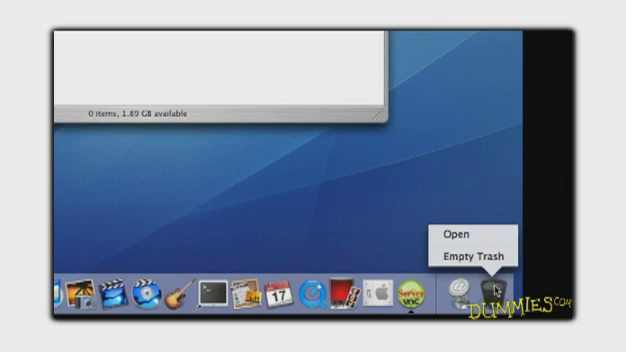
mouse_move(476, 256)
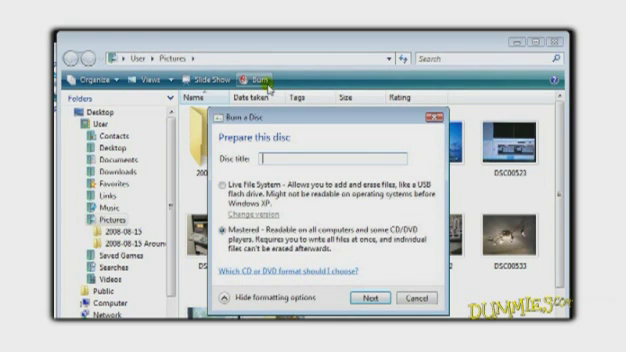
- Burn the twelve staged files to a Mastered-format DVD titled AroundTheHouse
type("Around The House")
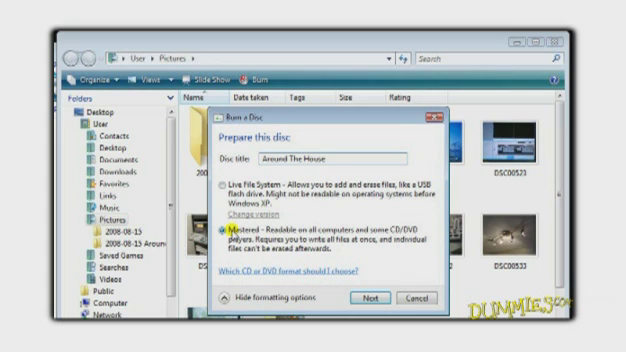
left_click(372, 298)
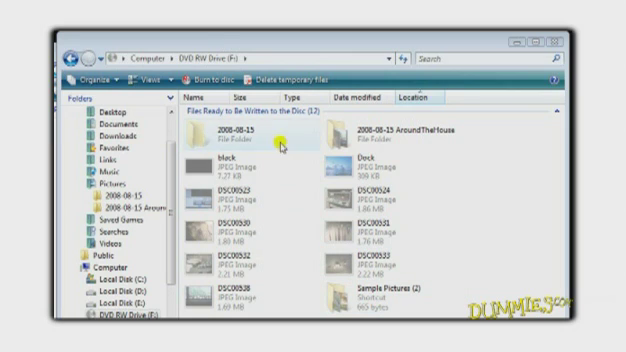
left_click(205, 78)
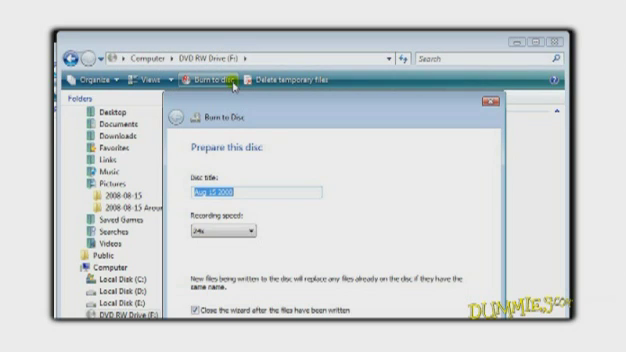
type("Arl")
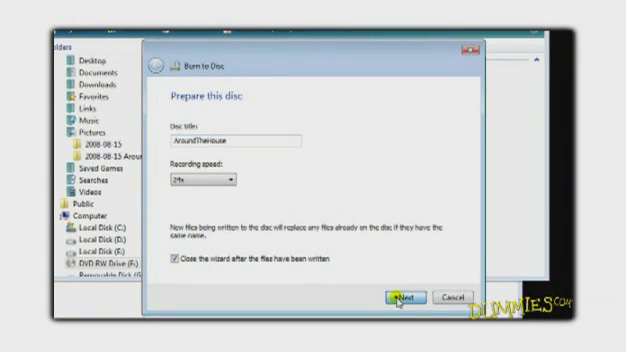
left_click(400, 298)
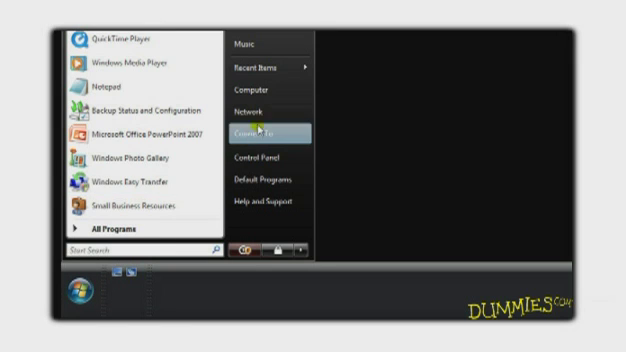
- Open Computer from the Start menu to view drives and folders
left_click(252, 90)
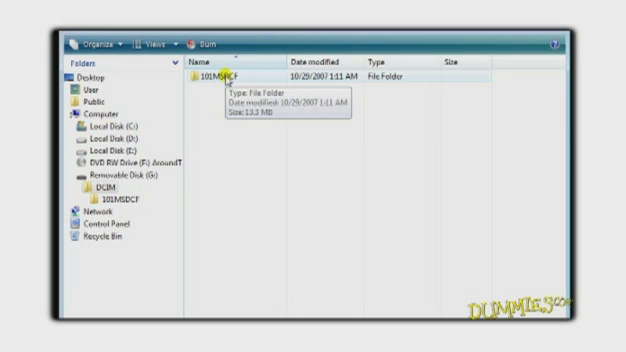
- Open 101MSDCF on the Removable Disk and choose Delete for its seven photos
double_click(207, 73)
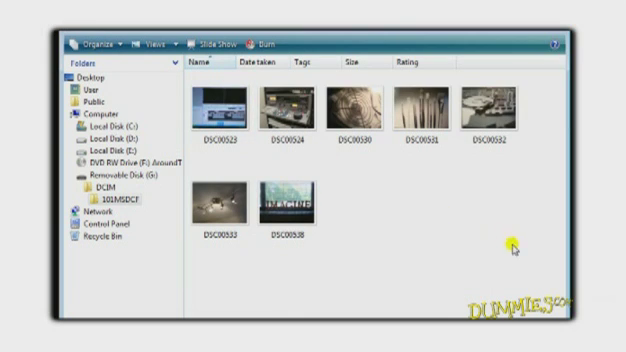
left_click(211, 104)
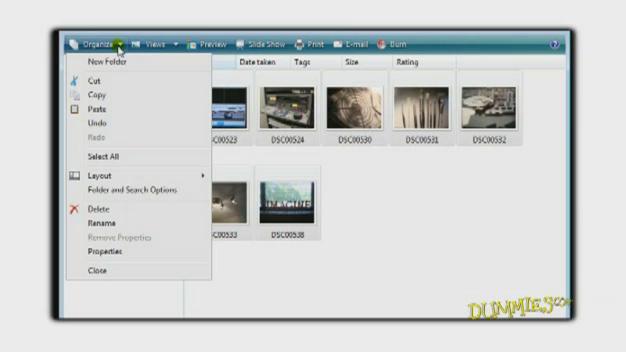
left_click(101, 206)
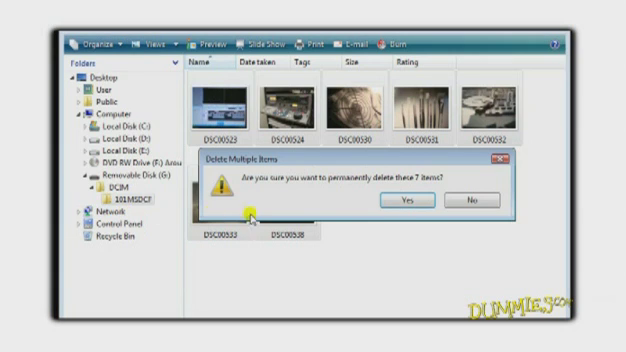